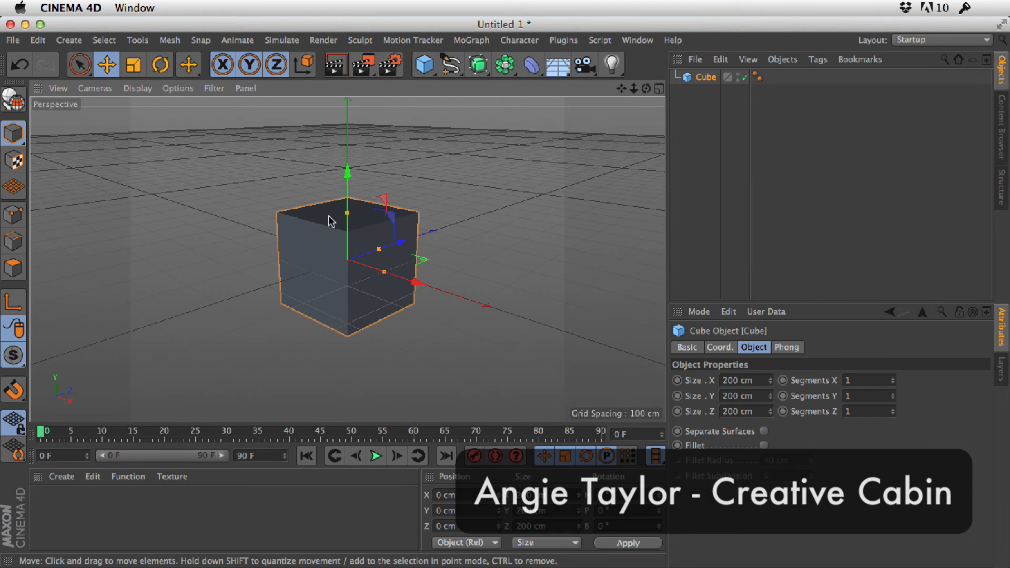
Enable Control-Click for Right-Click in Input Devices preferences and close the Preferences window
right_click(330, 221)
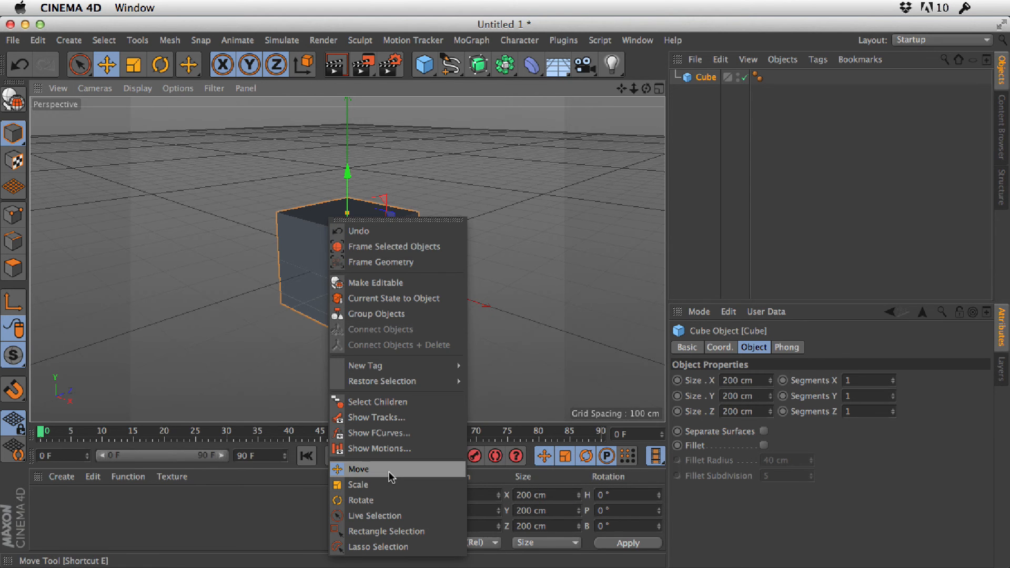
mouse_move(396, 221)
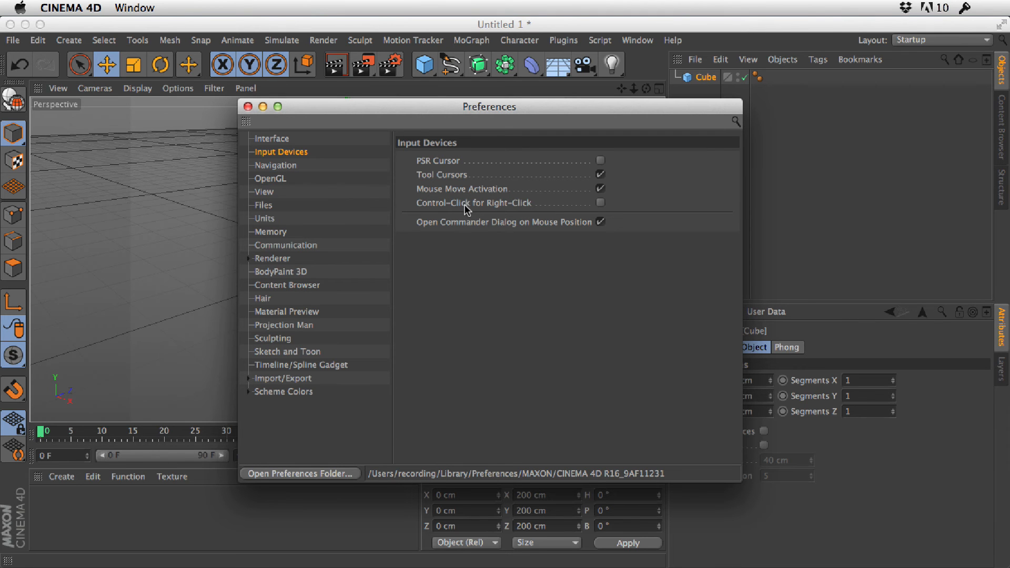
mouse_move(535, 210)
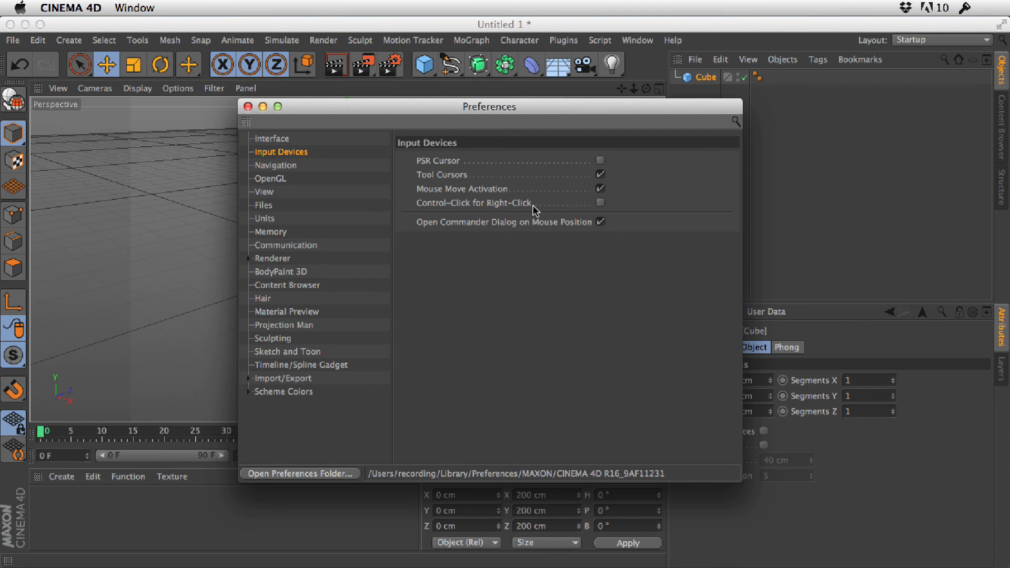
mouse_move(603, 209)
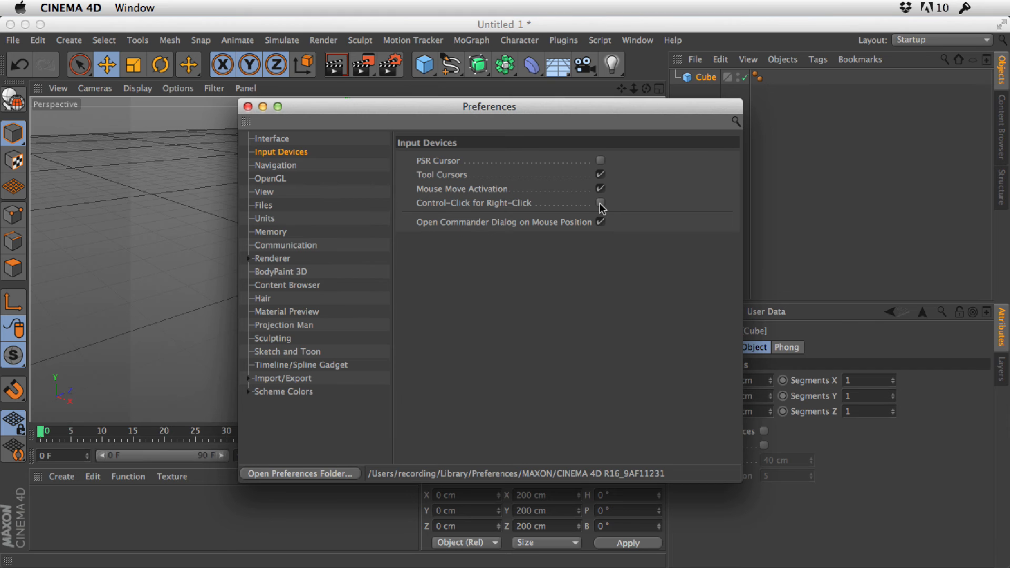
left_click(601, 203)
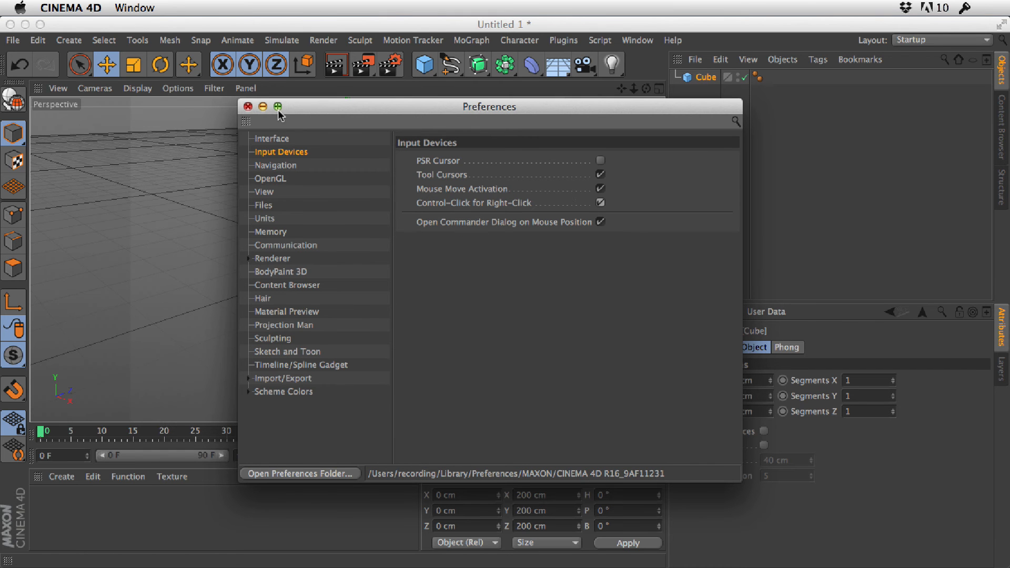
left_click(248, 107)
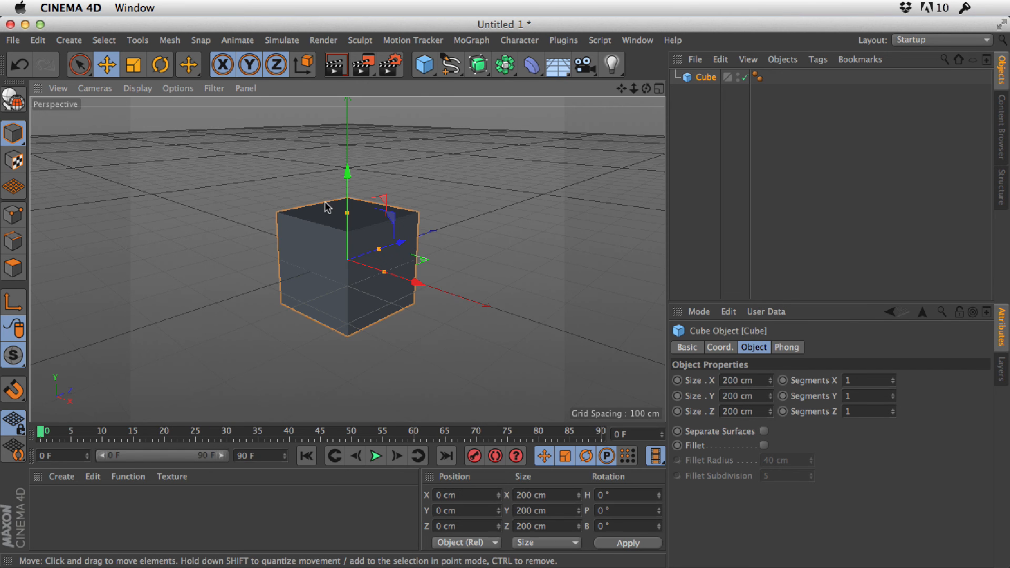
right_click(326, 206)
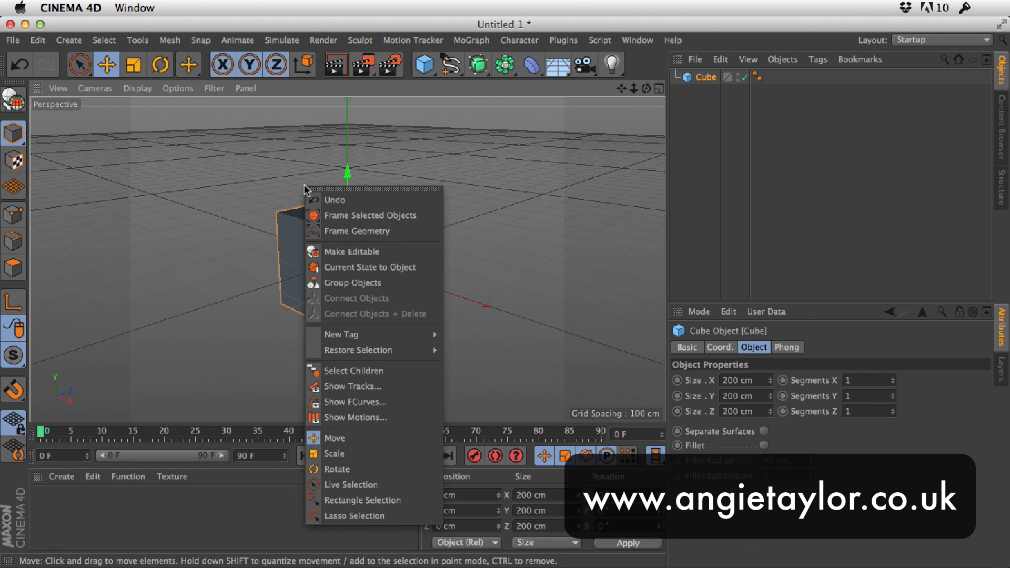
left_click(370, 215)
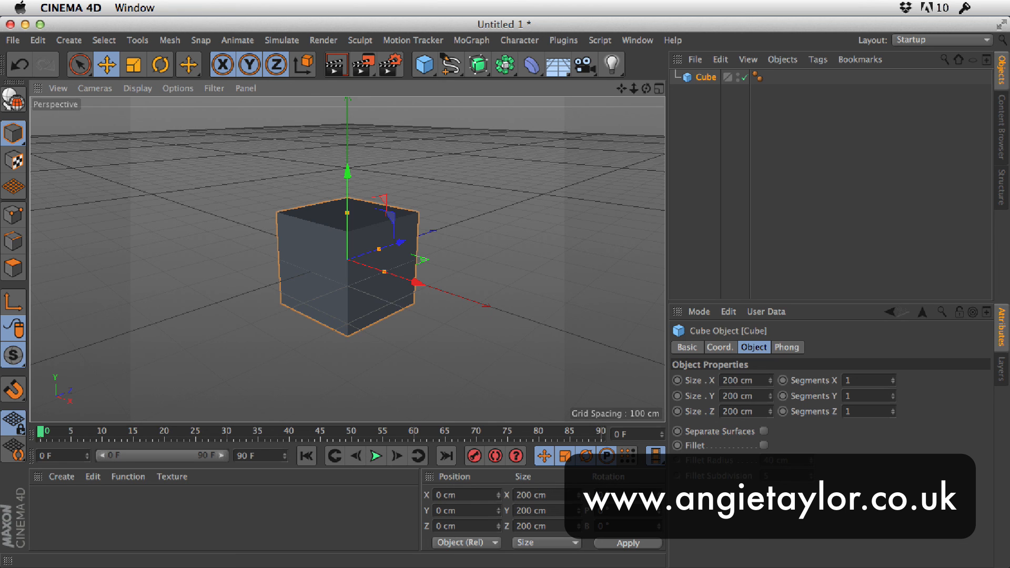